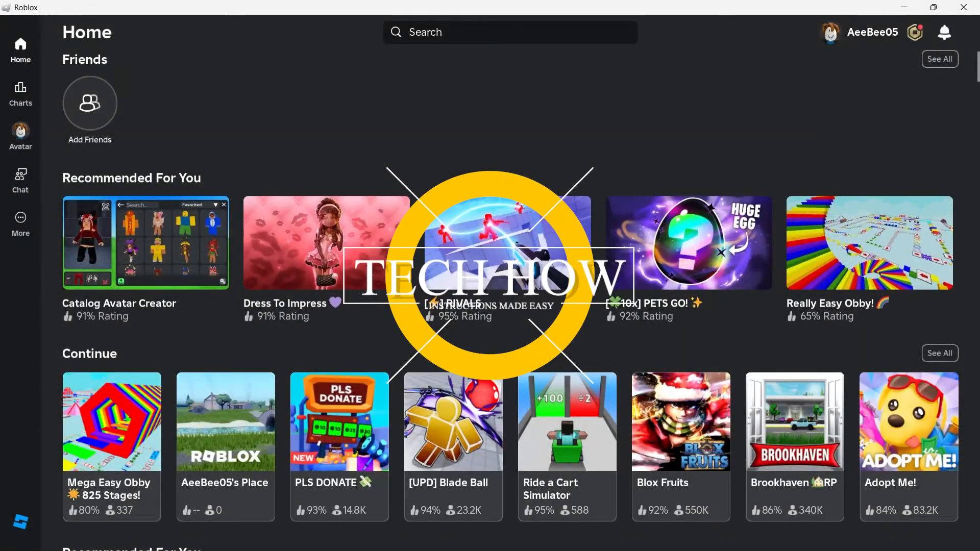
Launch the Settings app from the Start menu search results for 'settings'.
scroll("down", 3)
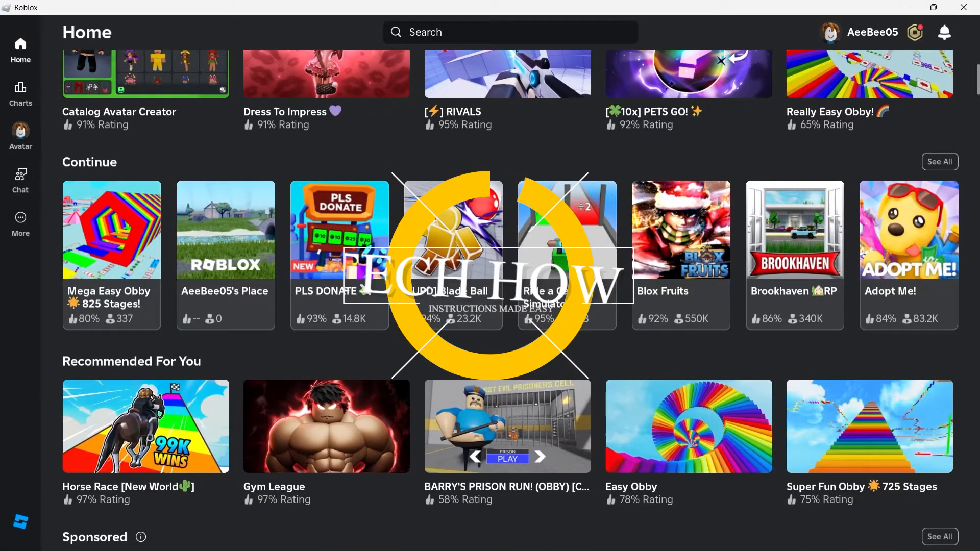
scroll("down", 3)
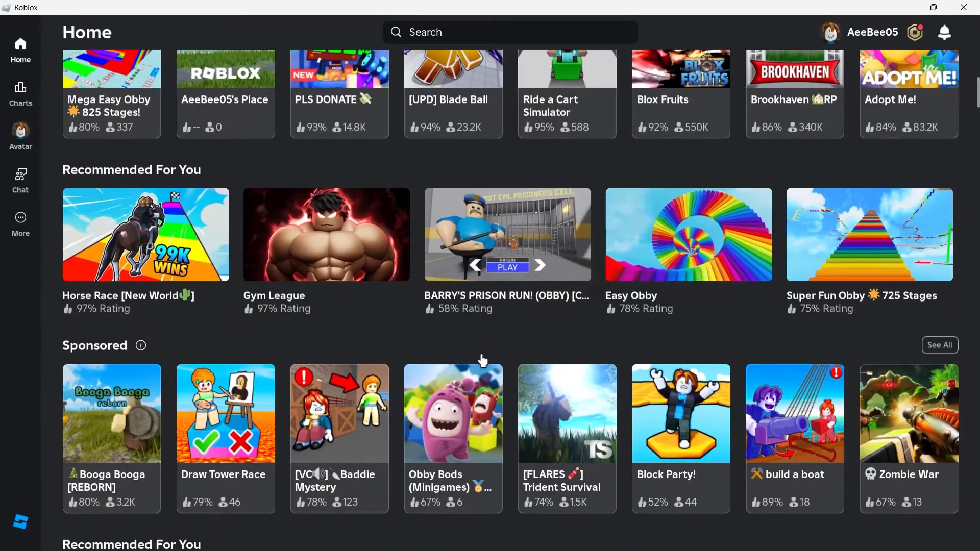
scroll("down", 3)
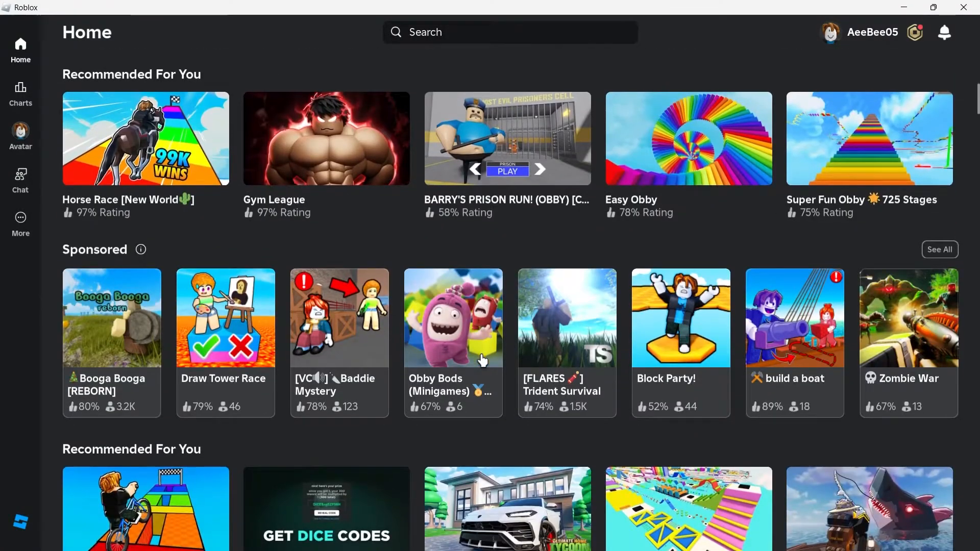
scroll("down", 3)
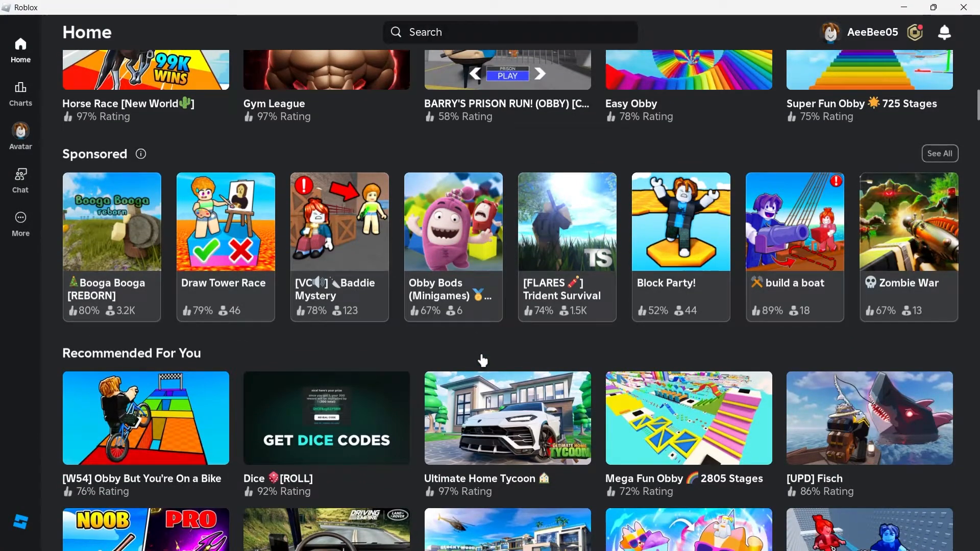
scroll("down", 3)
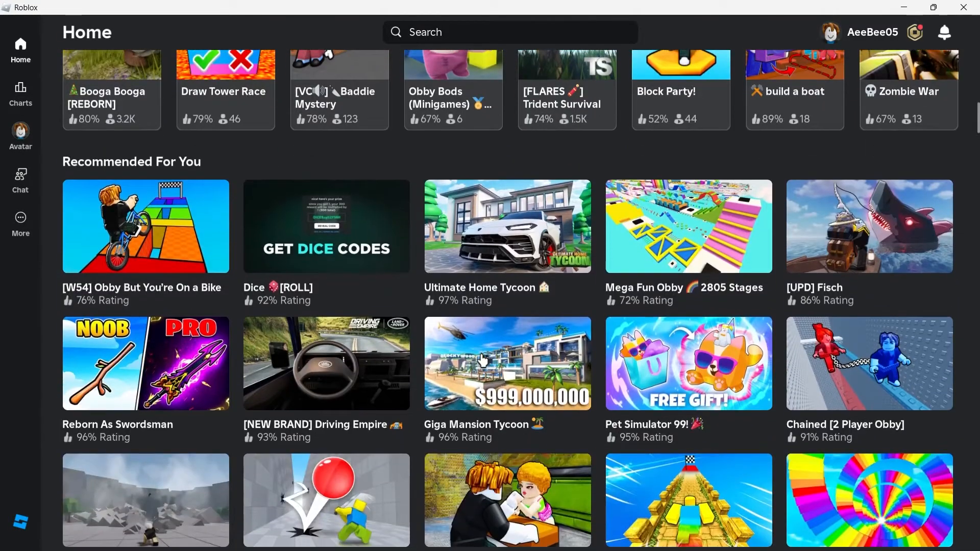
scroll("down", 3)
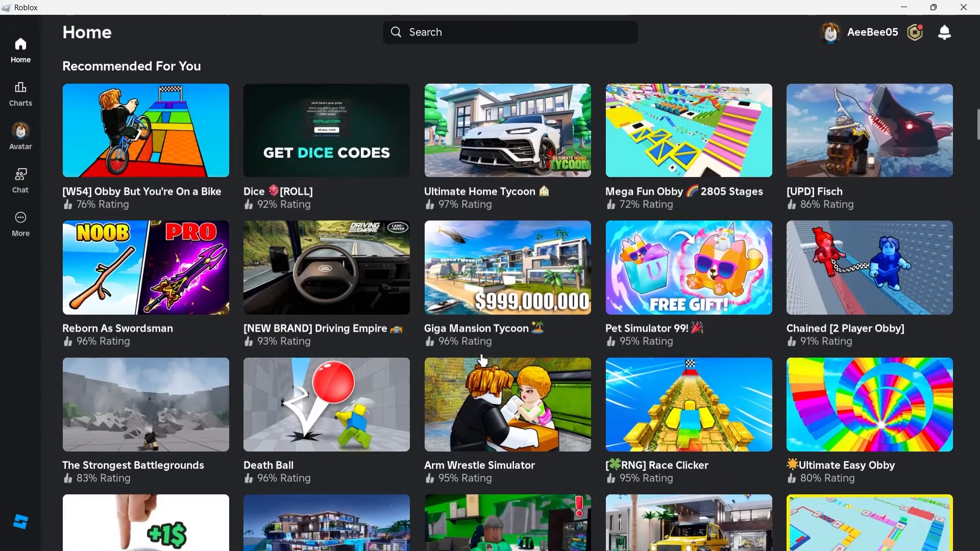
scroll("down", 3)
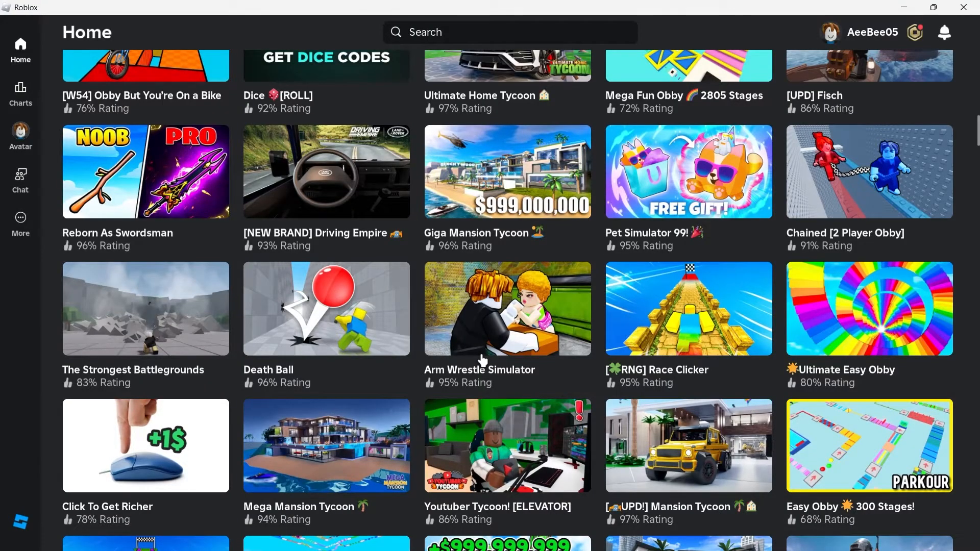
scroll("down", 3)
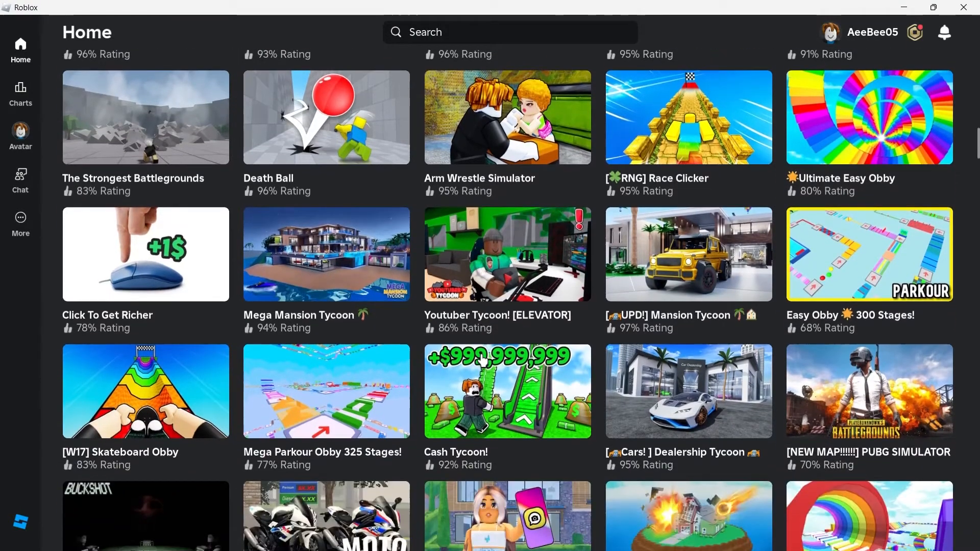
scroll("down", 3)
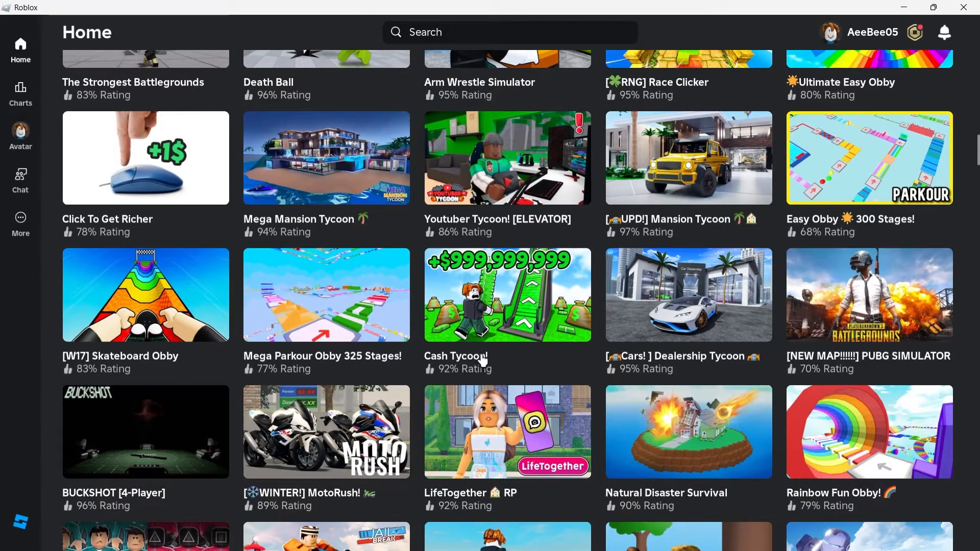
scroll("down", 3)
type("sett")
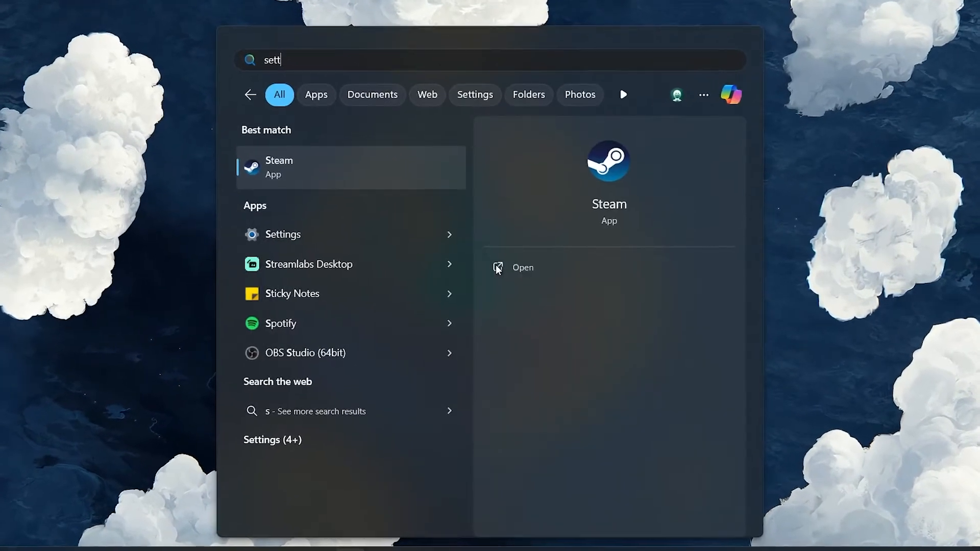
left_click(282, 235)
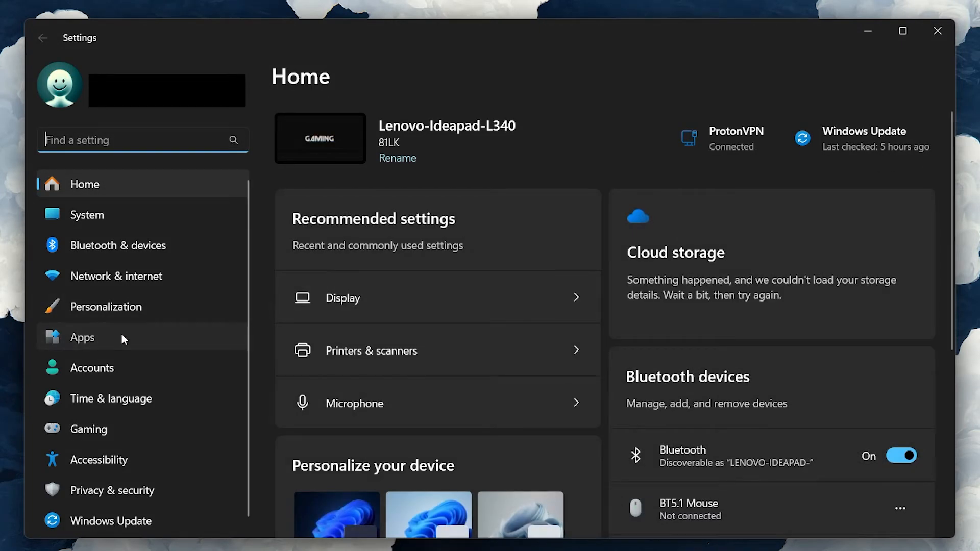
Search Installed apps for 'roblox' and bring up Roblox's Advanced options page.
left_click(81, 338)
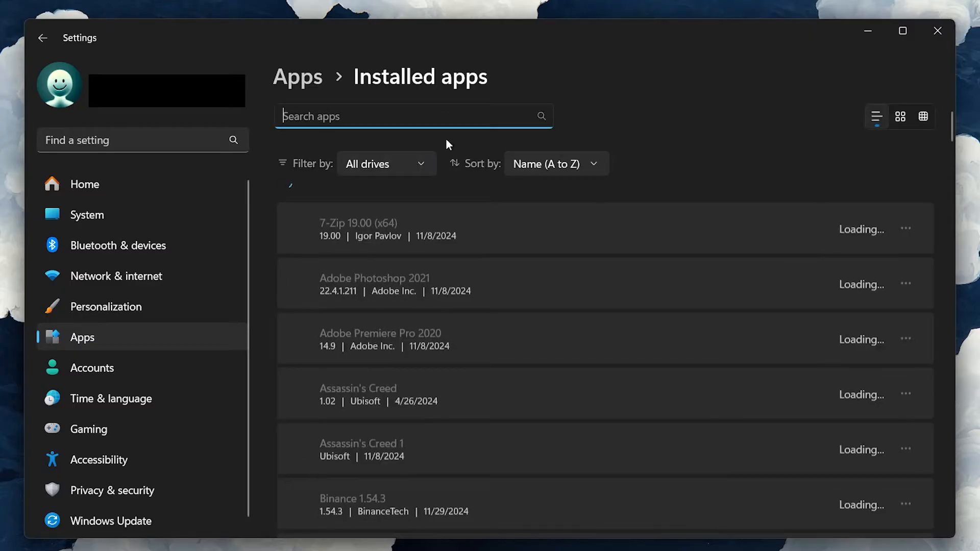
type("r")
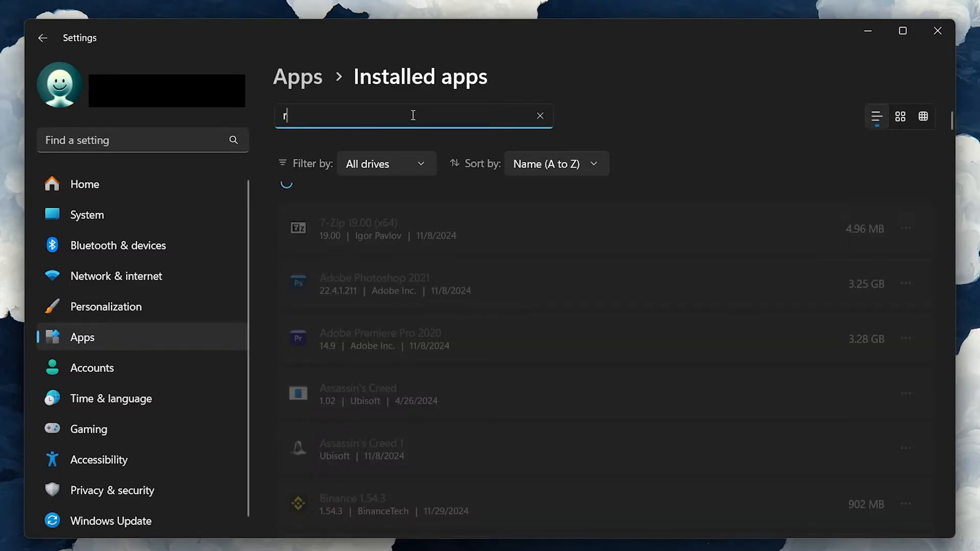
type("roblox")
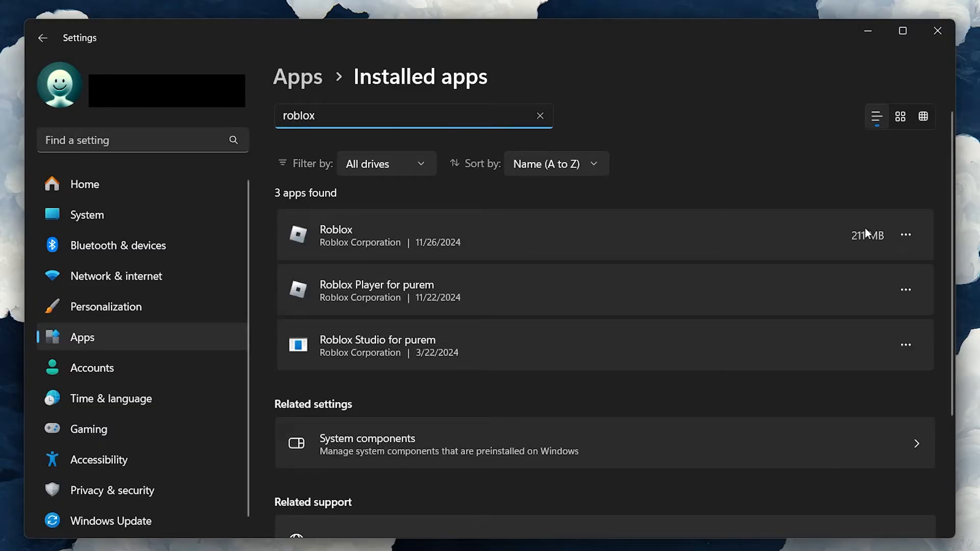
left_click(336, 230)
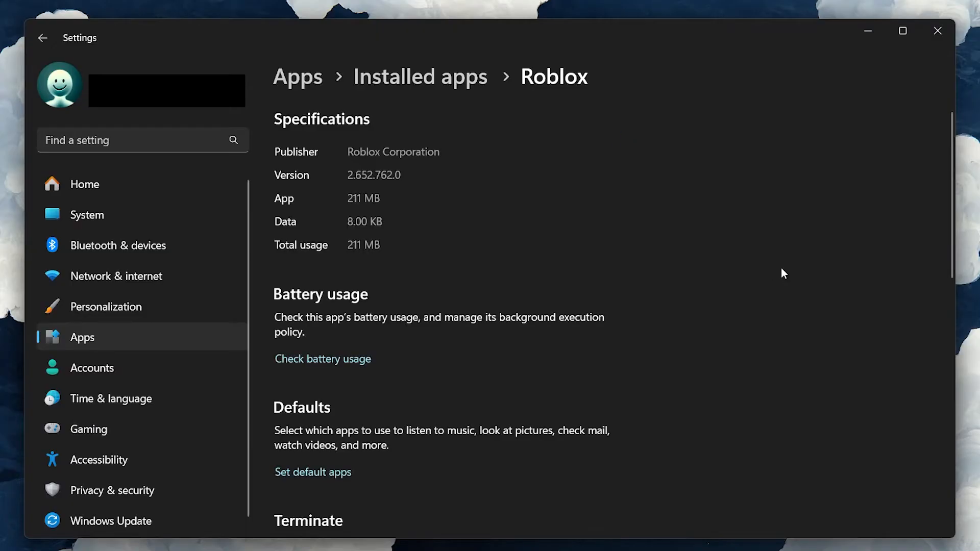
Scroll Roblox's page down to its Repair and Reset options.
scroll("down", 3)
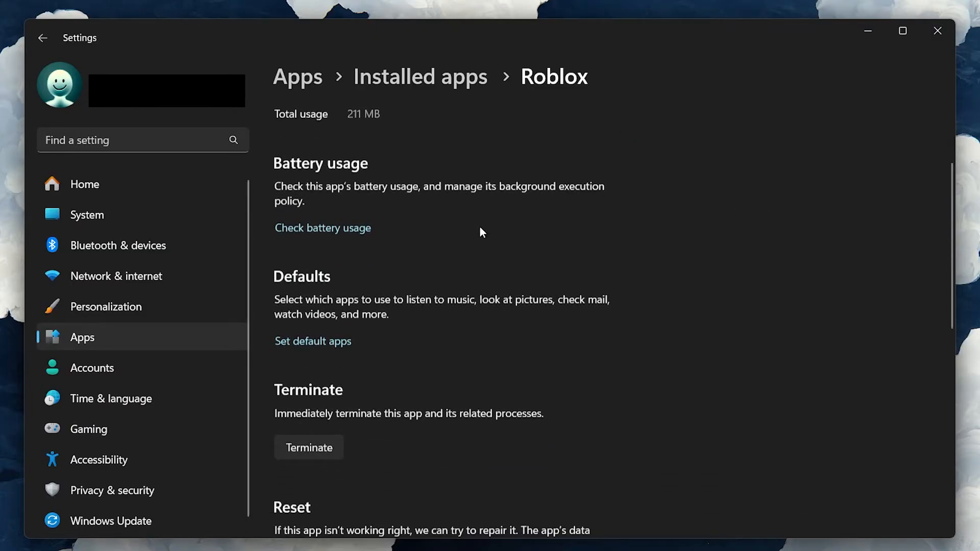
scroll("down", 3)
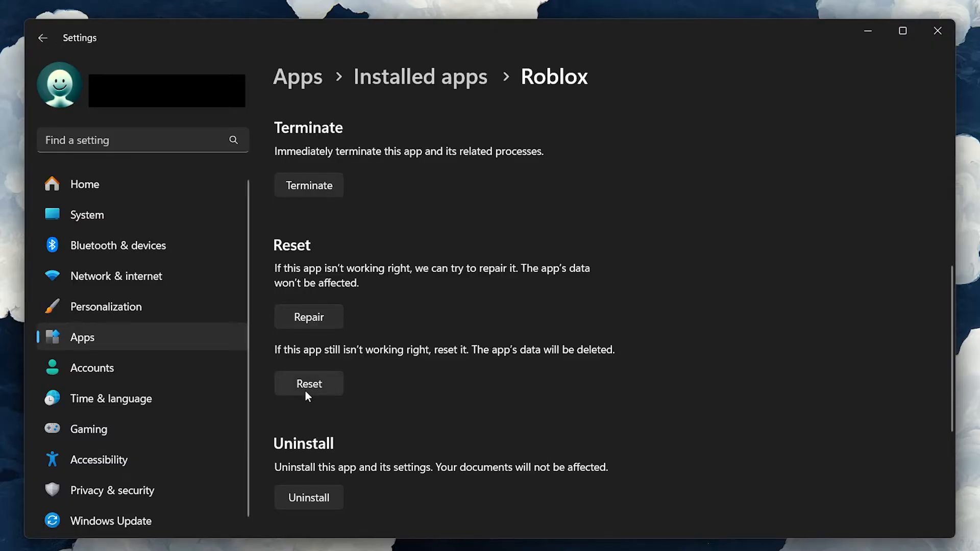
mouse_move(365, 414)
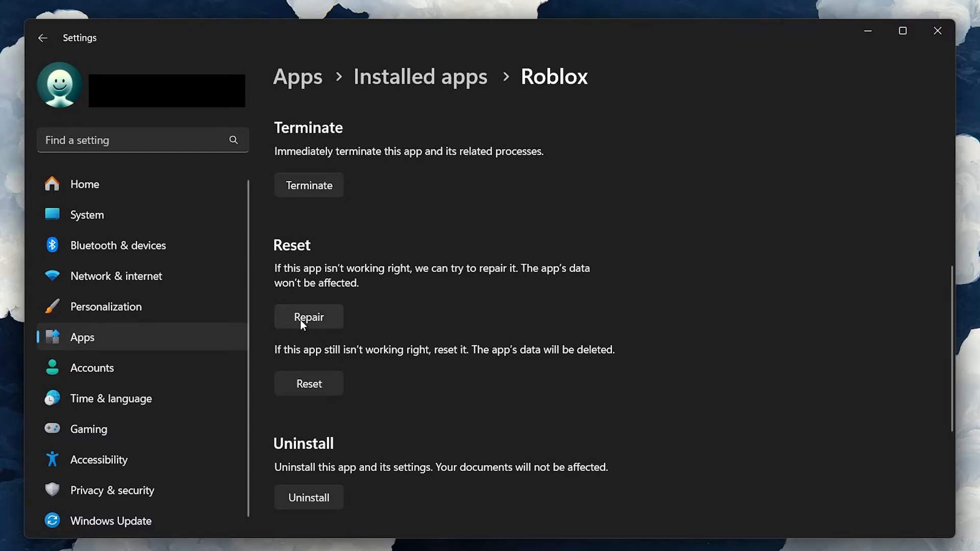
mouse_move(507, 370)
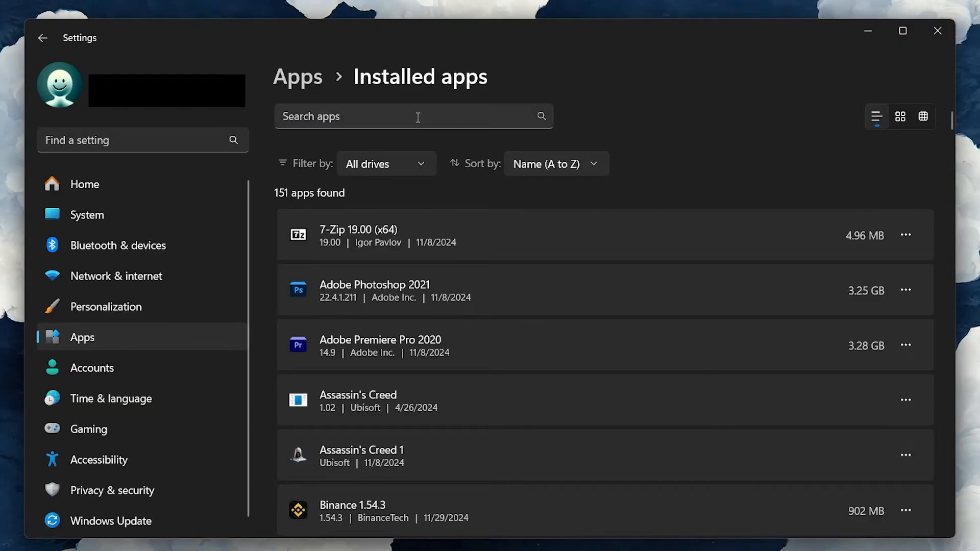
Search Installed apps for 'roblox' again and choose Uninstall for Roblox.
type("roblox")
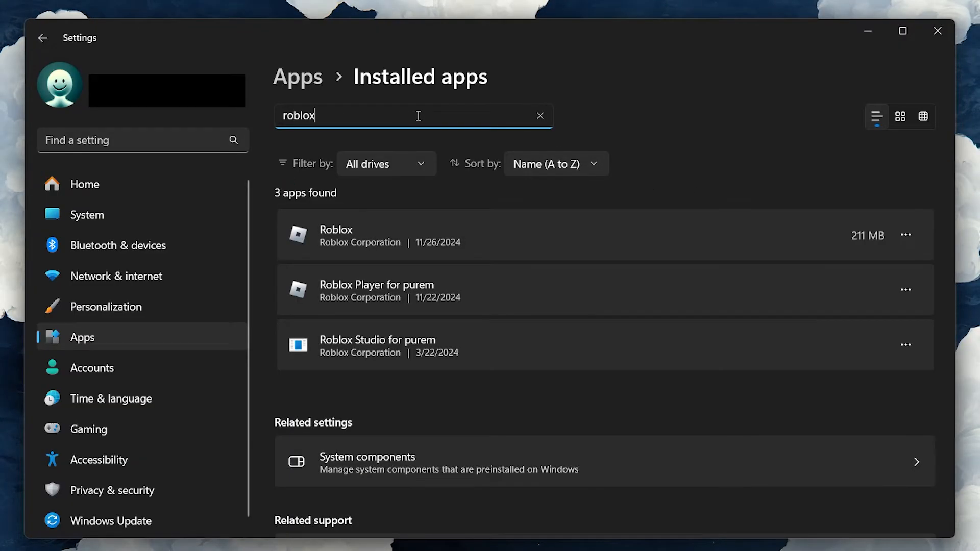
left_click(905, 289)
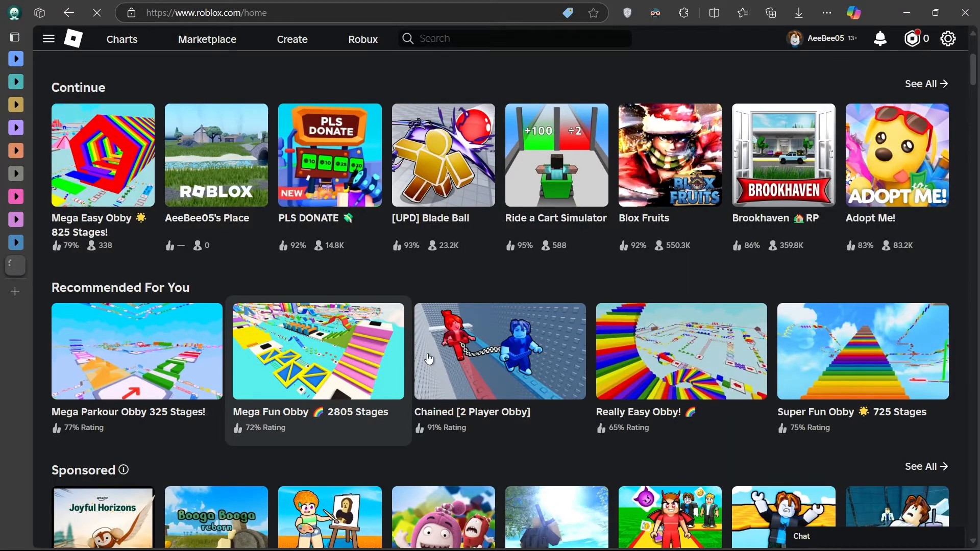
Play Mega Fun Obby 2805 Stages on roblox.com to download the Roblox player.
left_click(318, 352)
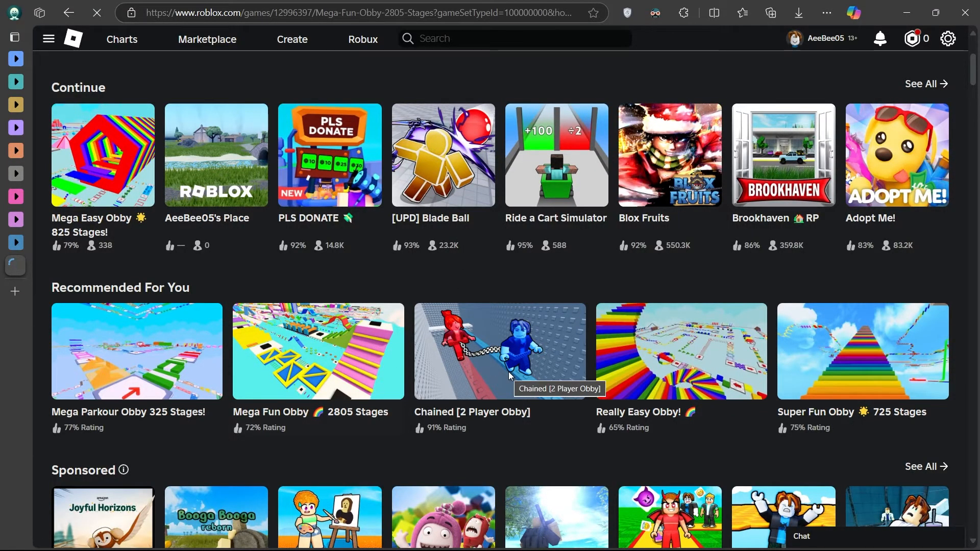
left_click(318, 352)
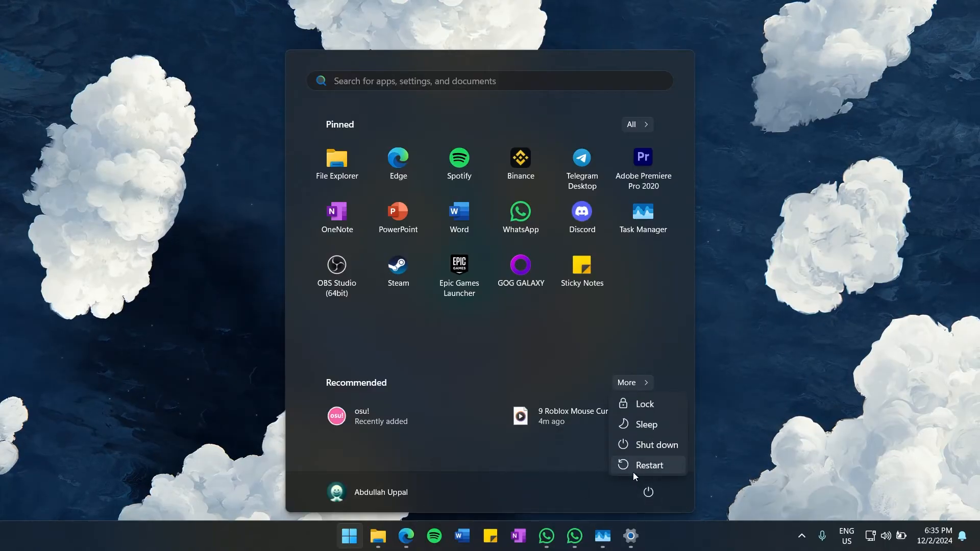
mouse_move(649, 465)
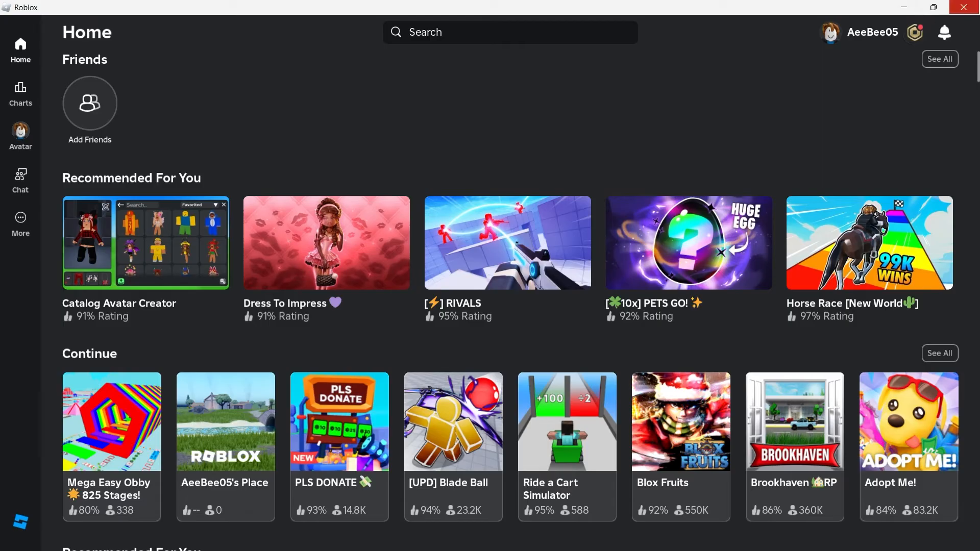
mouse_move(961, 9)
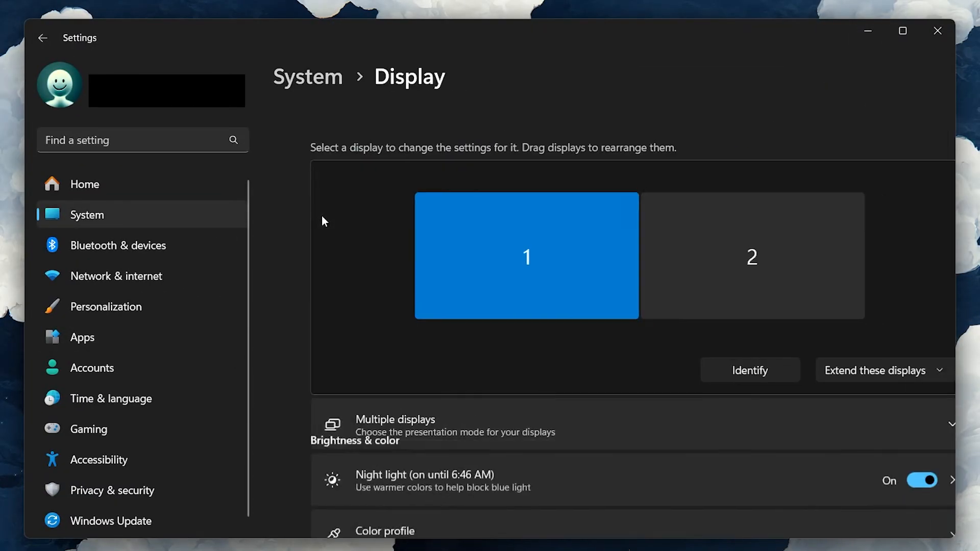
Review display 2's settings, then display 1's, on the System Display page.
left_click(717, 256)
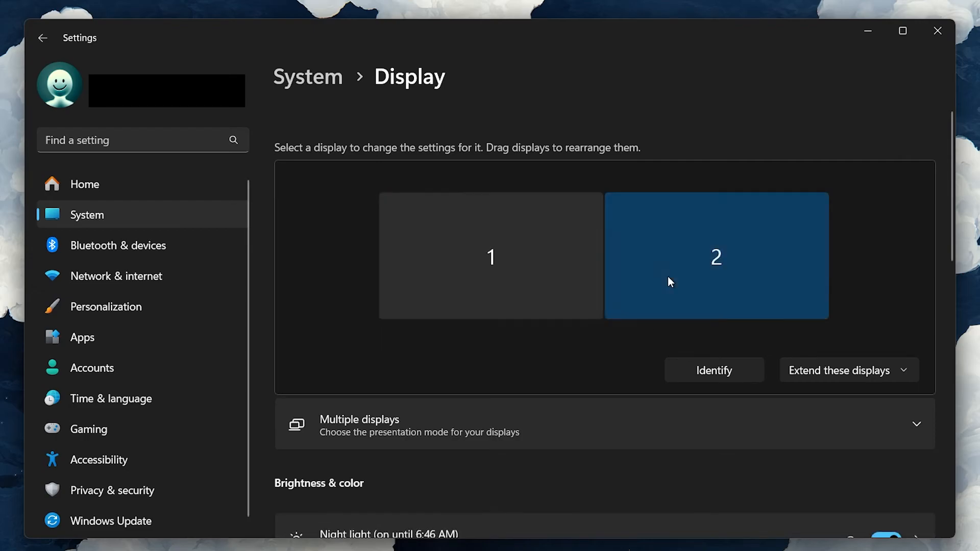
left_click(492, 256)
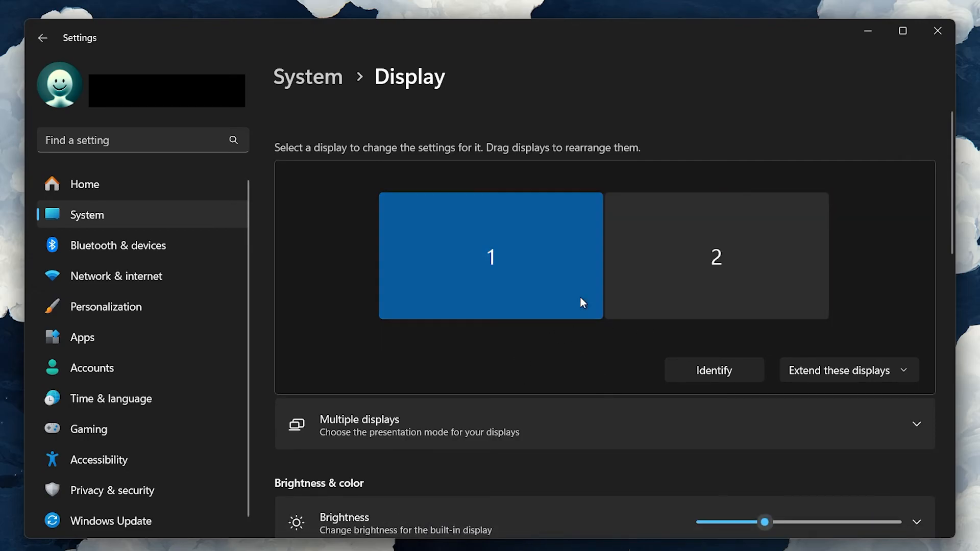